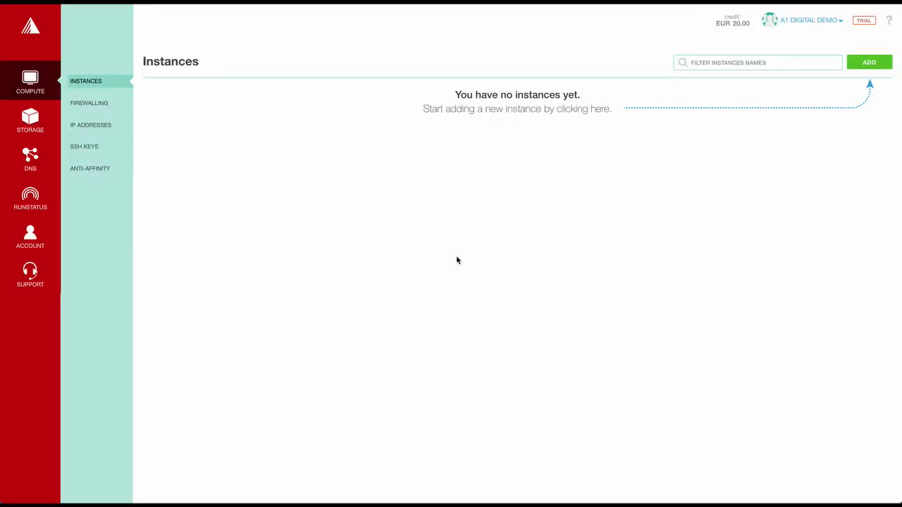
mouse_move(640, 180)
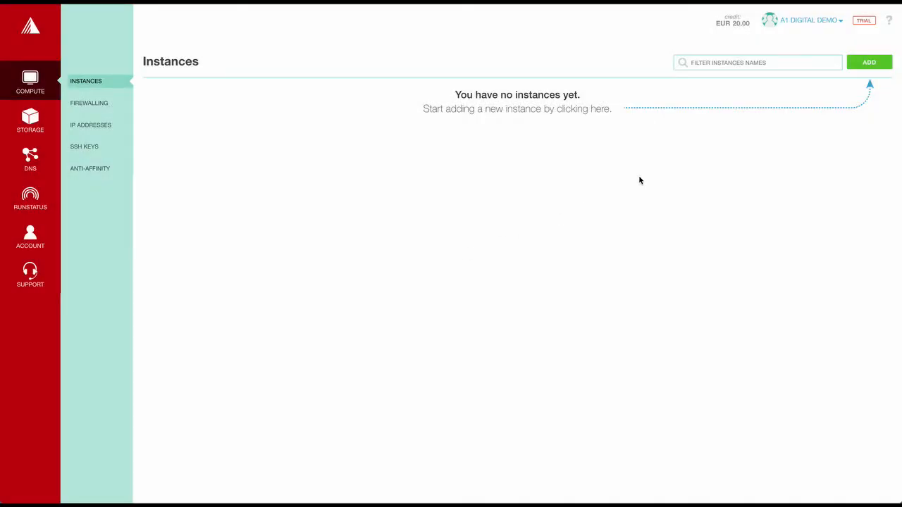
Start a new compute instance from the empty Instances page via the ADD button.
left_click(868, 62)
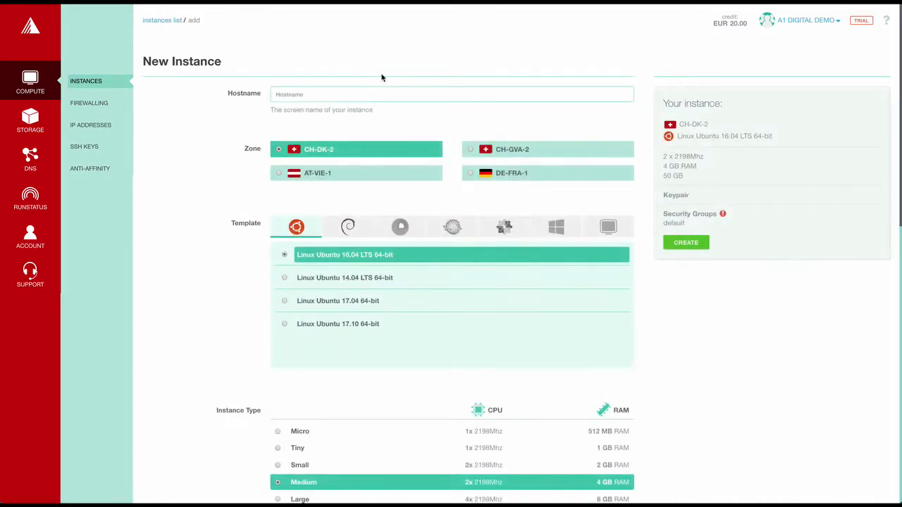
Create instance new-instance in DE-FRA-1 on Windows Server 2016, Small type with 200 GB disk.
type("nee")
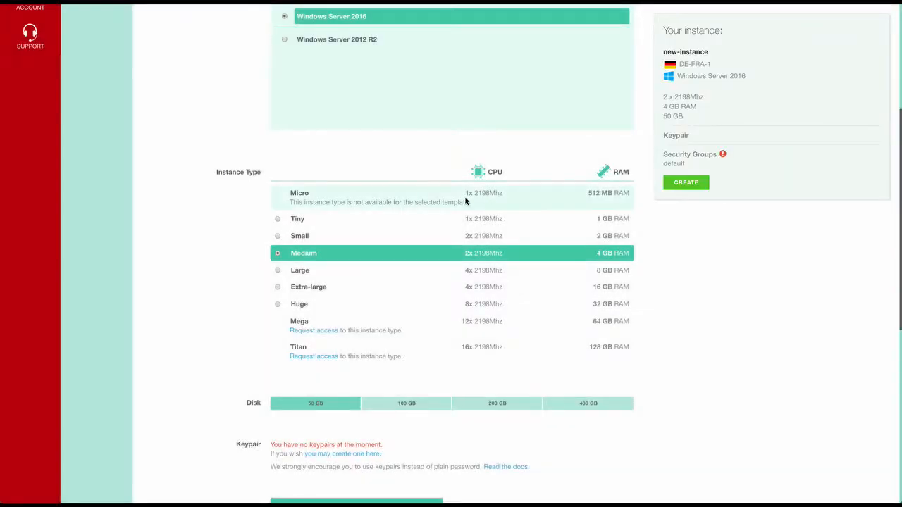
left_click(298, 235)
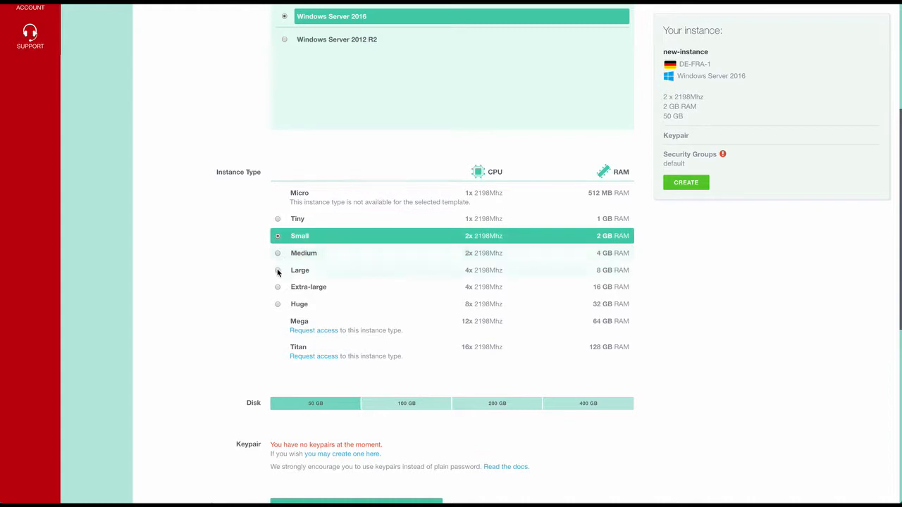
left_click(277, 288)
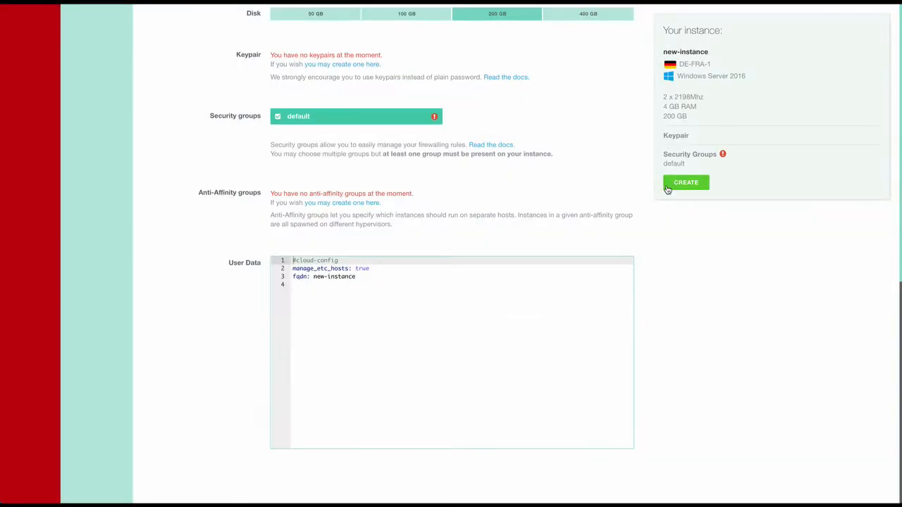
left_click(685, 182)
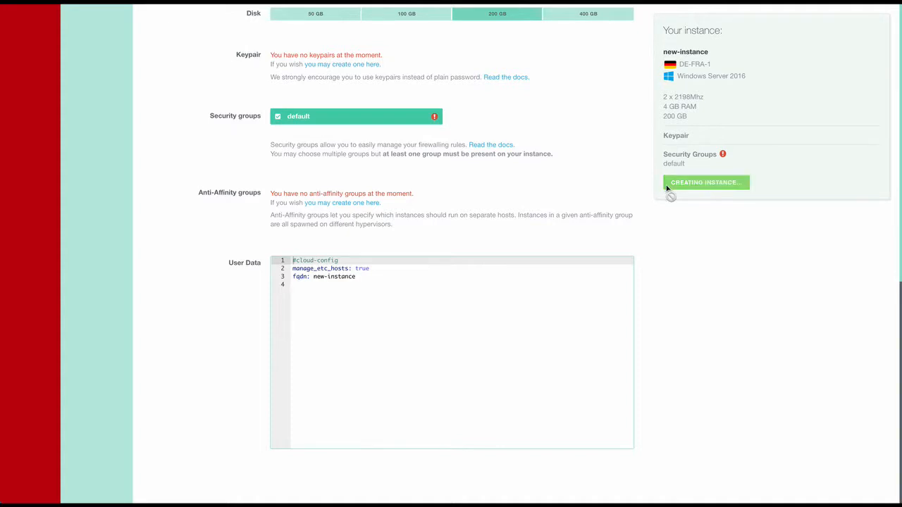
left_click(705, 182)
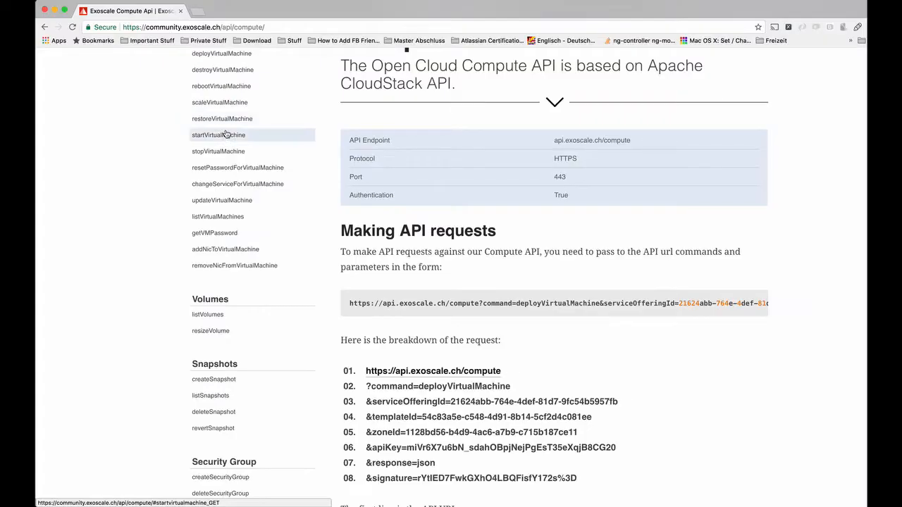
Read the startVirtualMachine entry and its parameters in the Compute API reference.
left_click(217, 136)
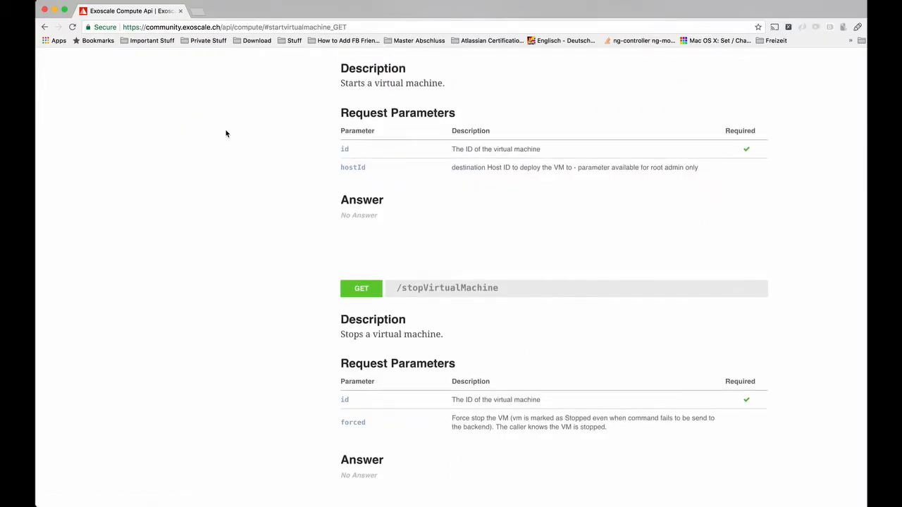
scroll("down", 3)
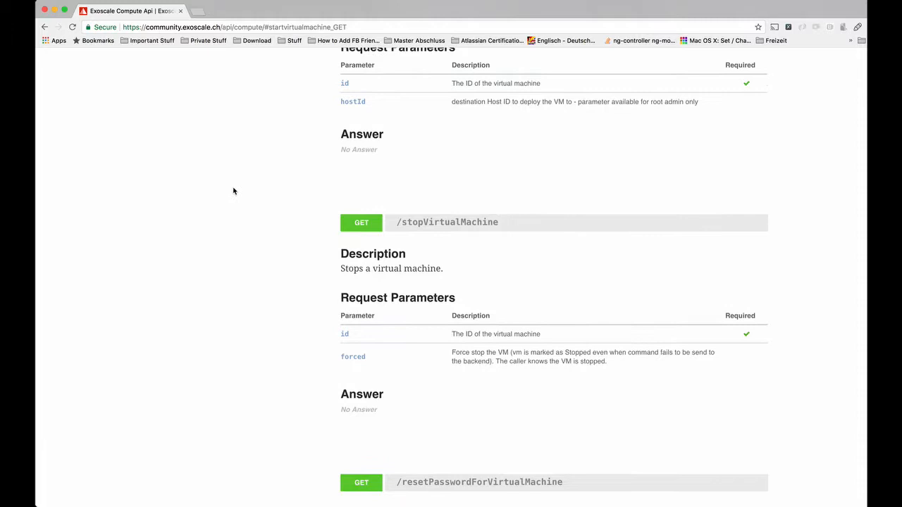
scroll("down", 3)
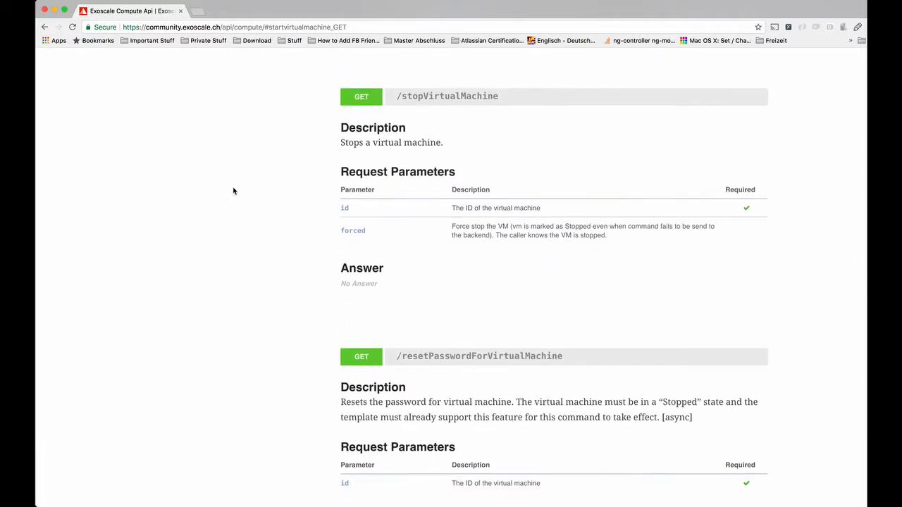
scroll("down", 3)
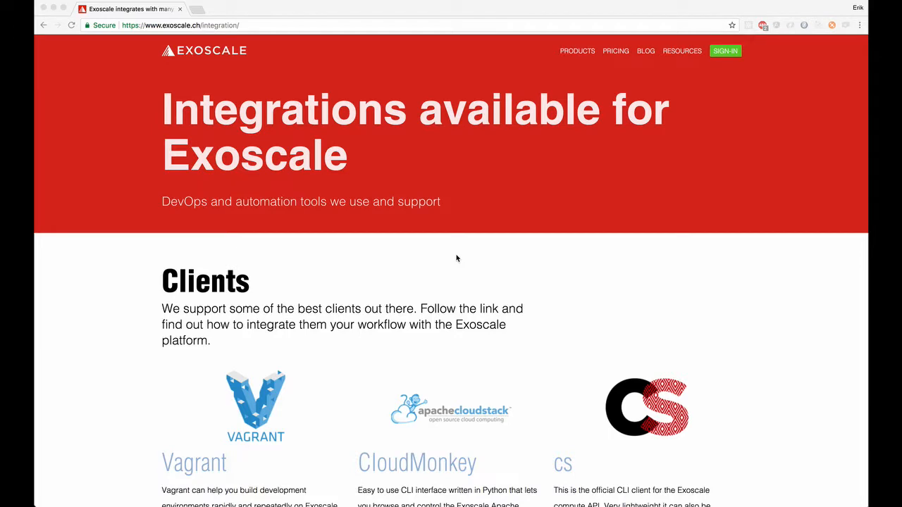
scroll("down", 3)
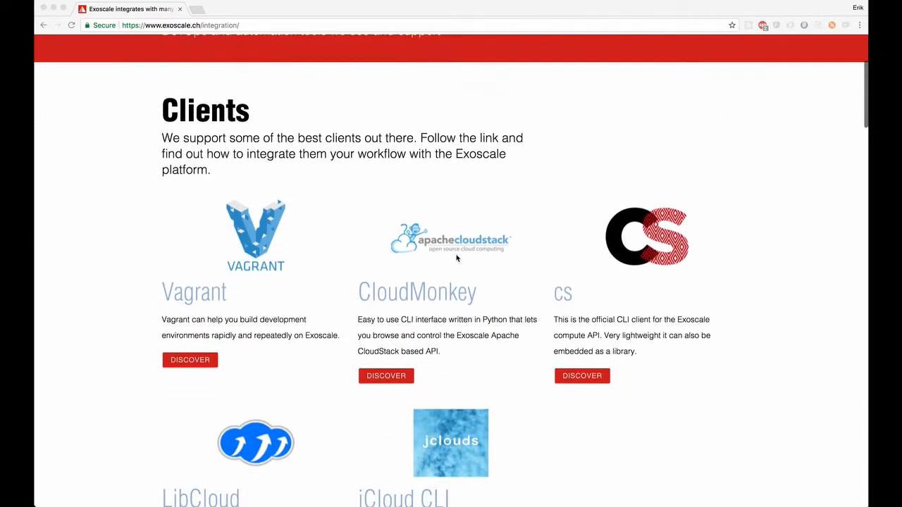
scroll("down", 3)
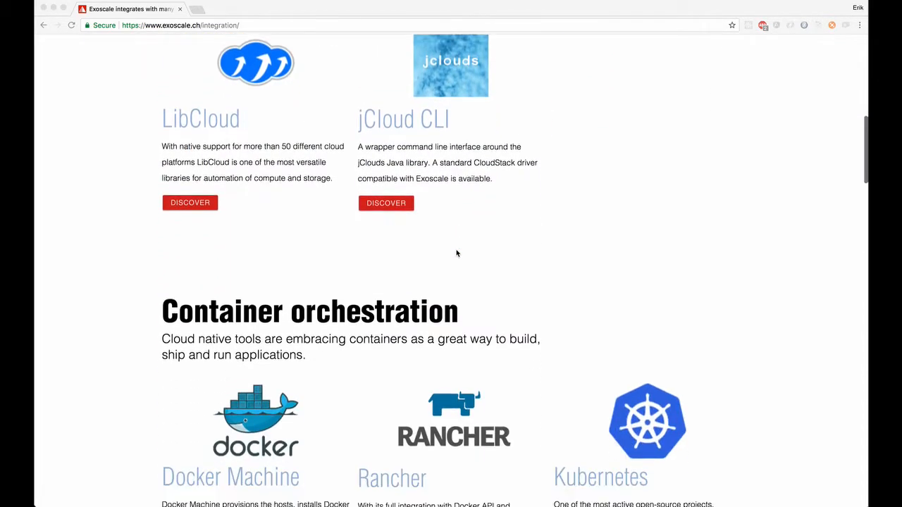
scroll("up", 3)
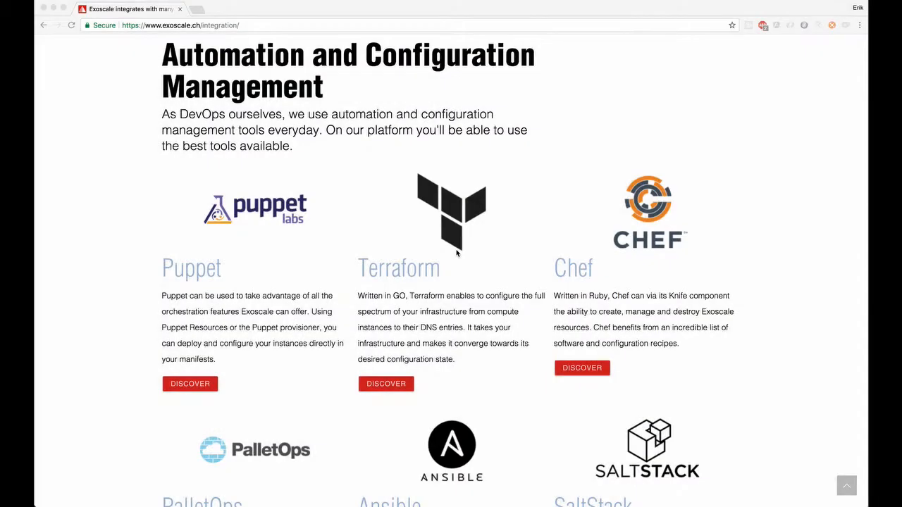
scroll("down", 3)
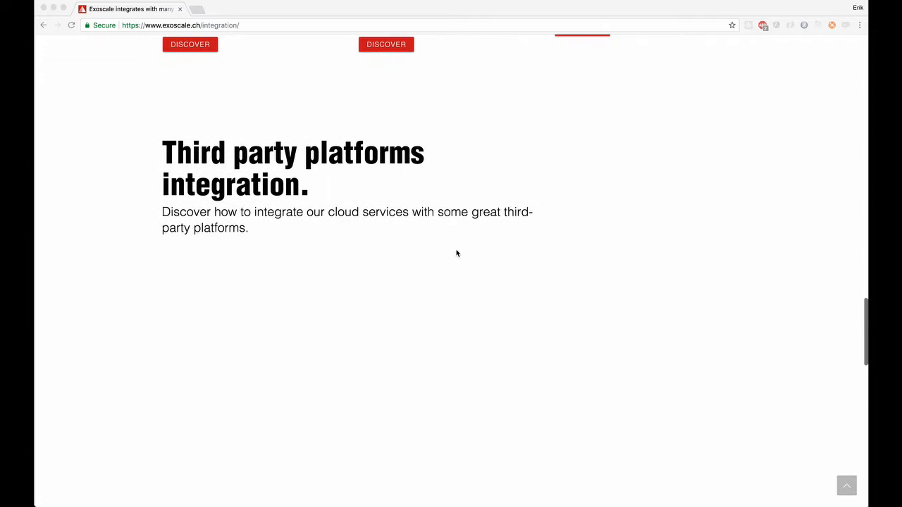
scroll("down", 3)
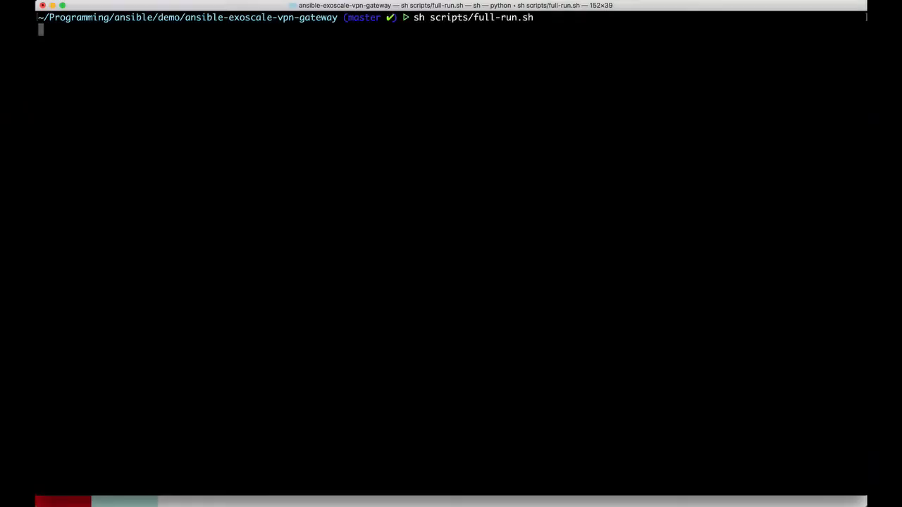
Run sh scripts/full-run.sh and follow Ansible creating the instances and installing nginx on the web nodes.
key("Return")
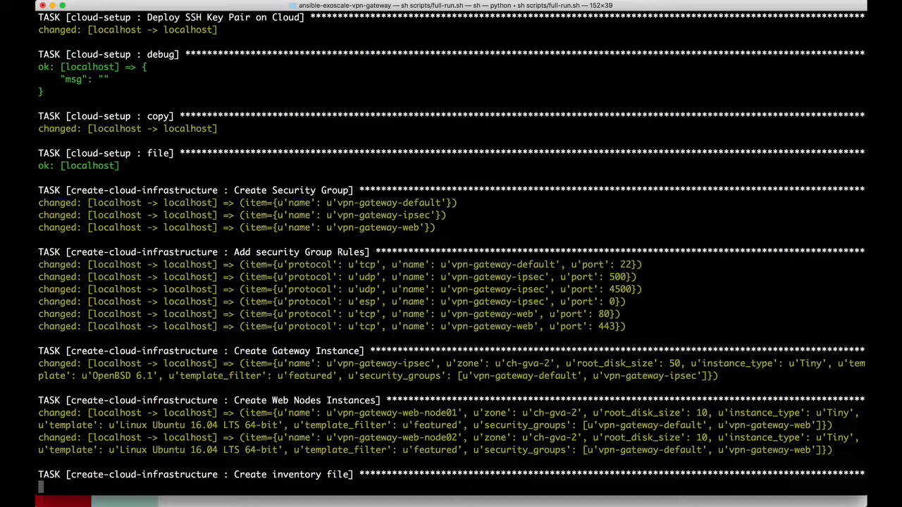
scroll("down", 3)
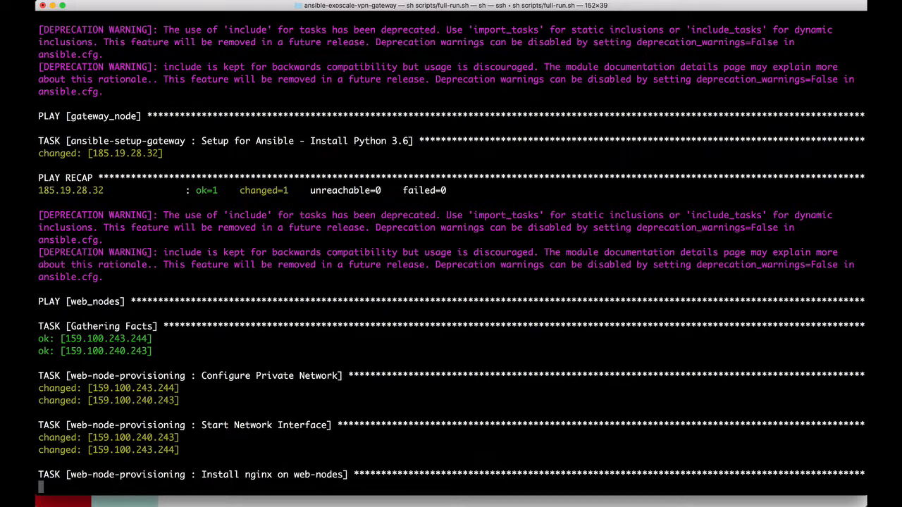
scroll("down", 3)
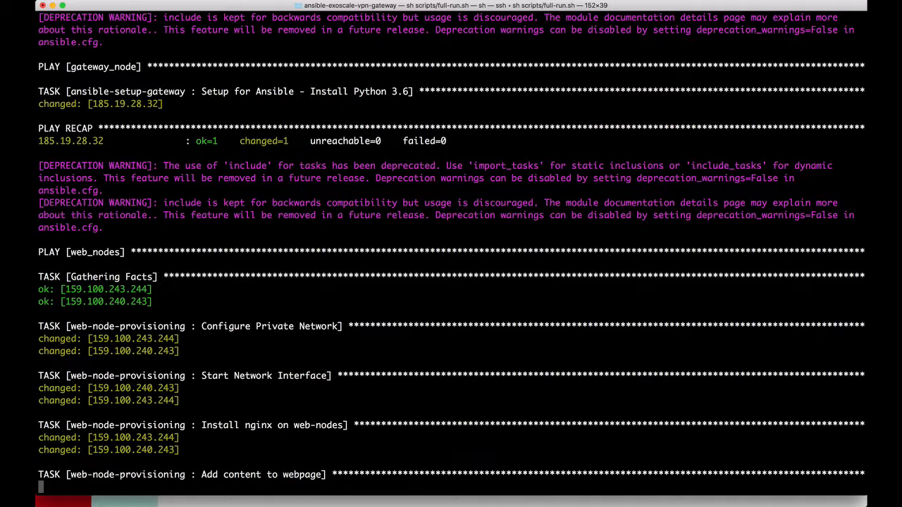
scroll("down", 3)
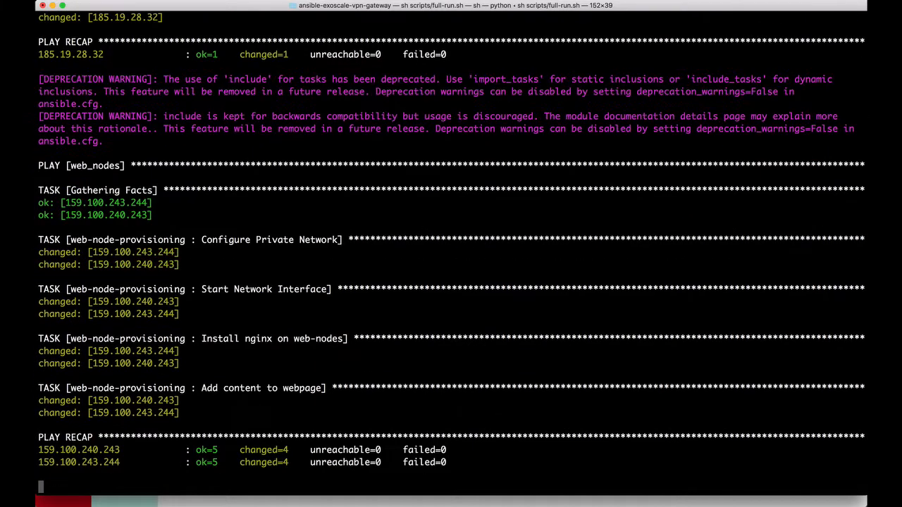
scroll("down", 3)
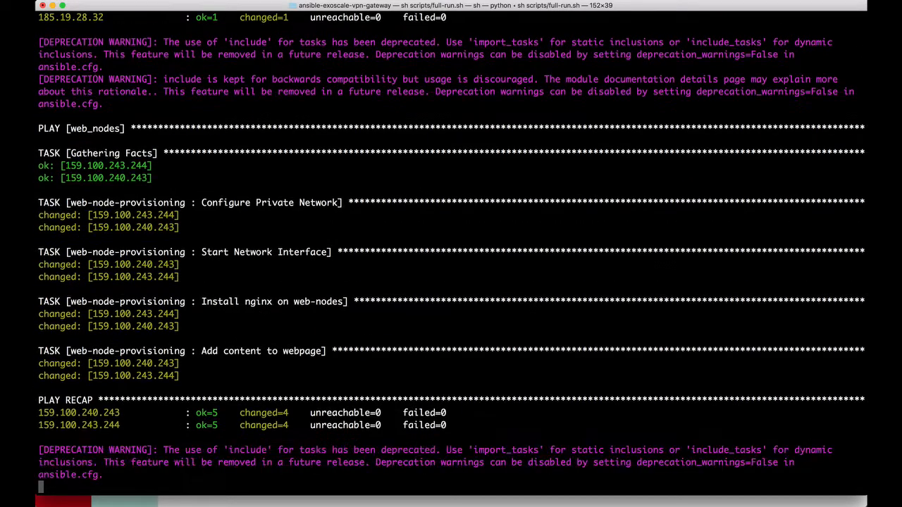
scroll("down", 3)
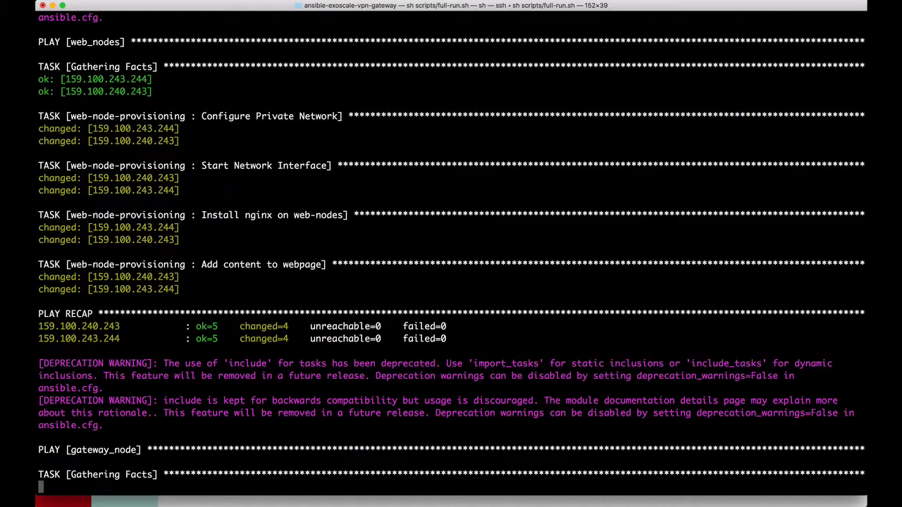
Follow the playbook output through the web-node recap and the gateway_node IPsec, L2TP and NAT tasks.
scroll("down", 3)
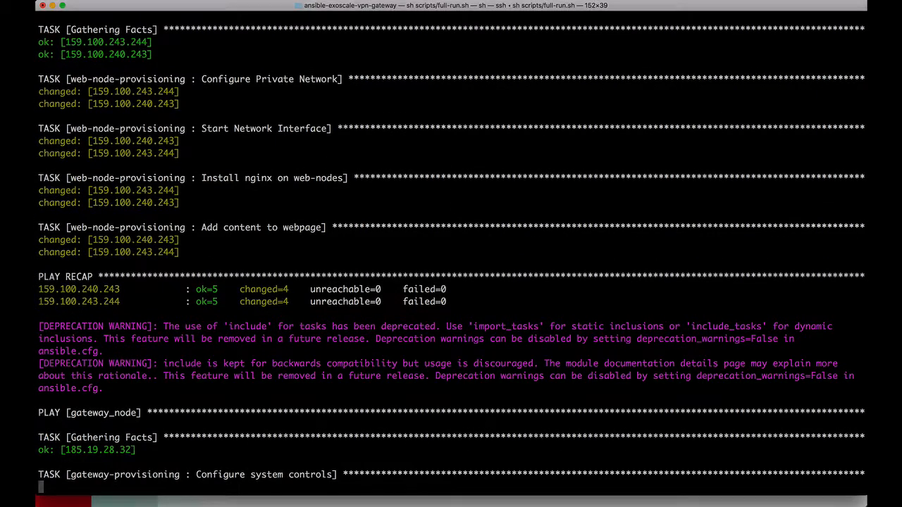
scroll("down", 3)
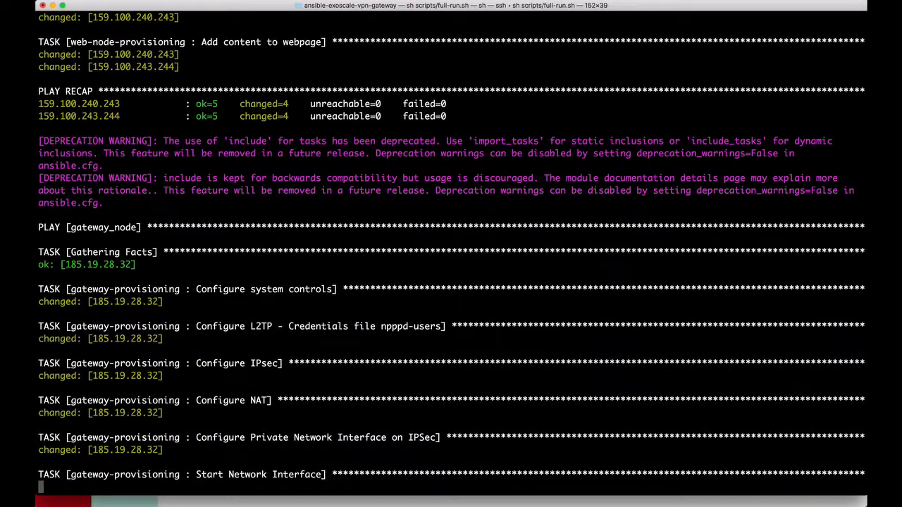
scroll("down", 3)
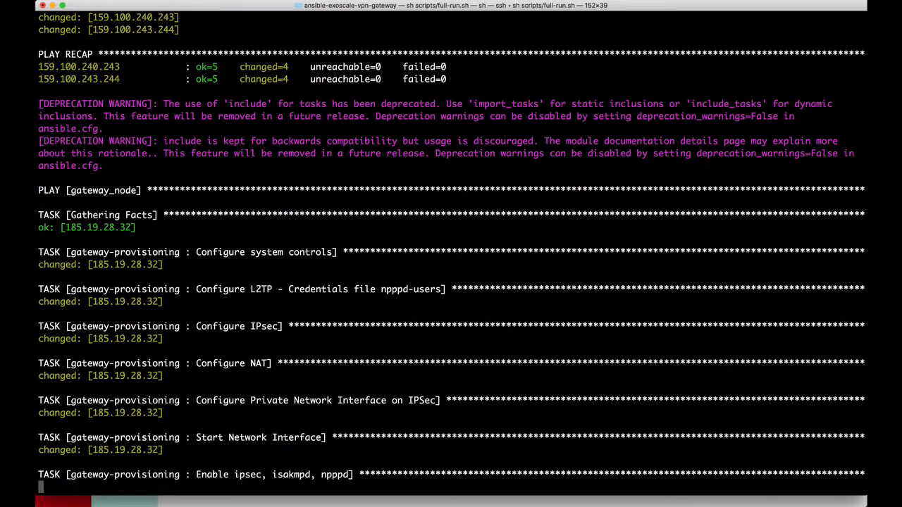
scroll("down", 3)
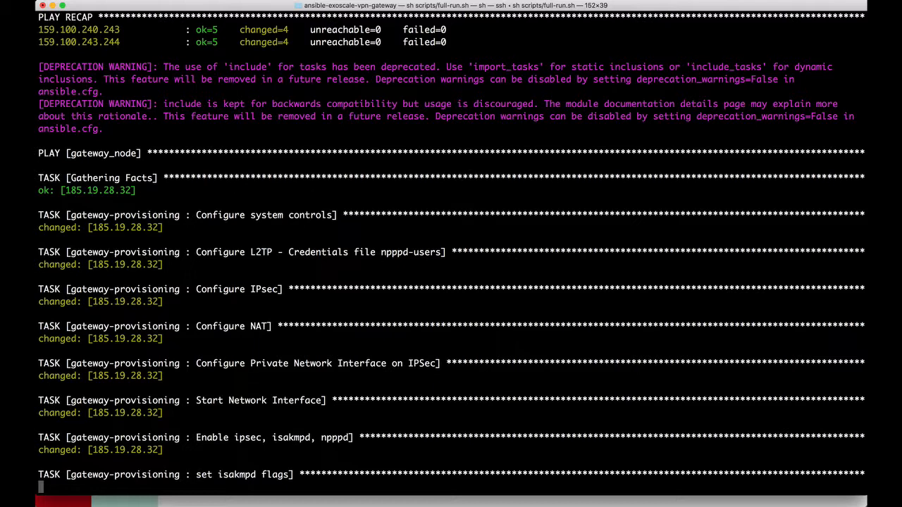
scroll("down", 3)
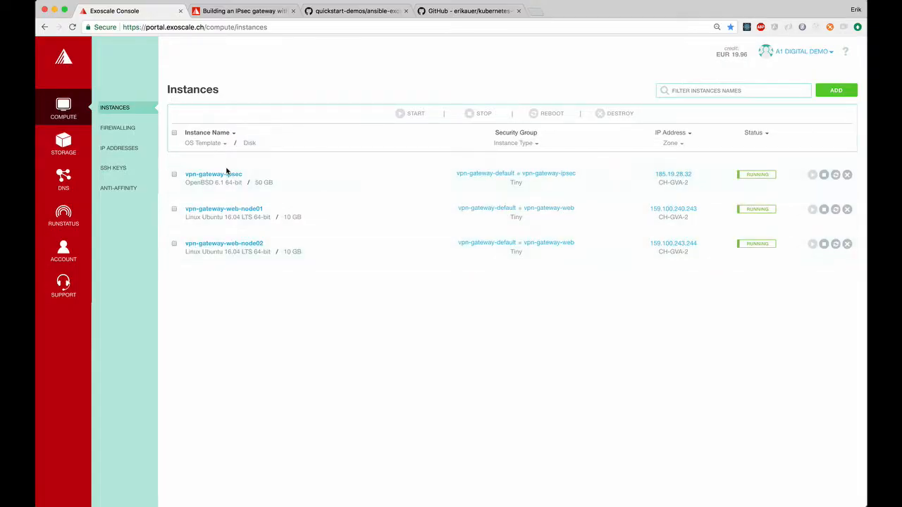
mouse_move(229, 303)
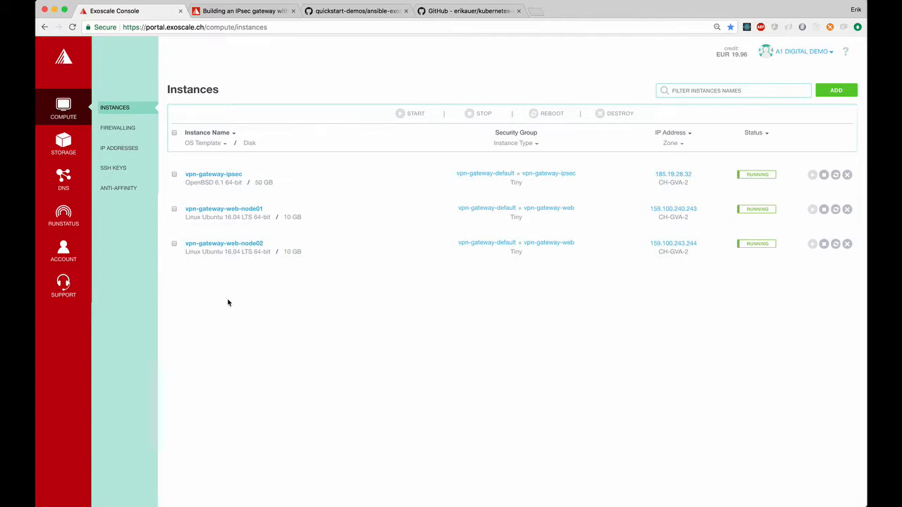
mouse_move(118, 128)
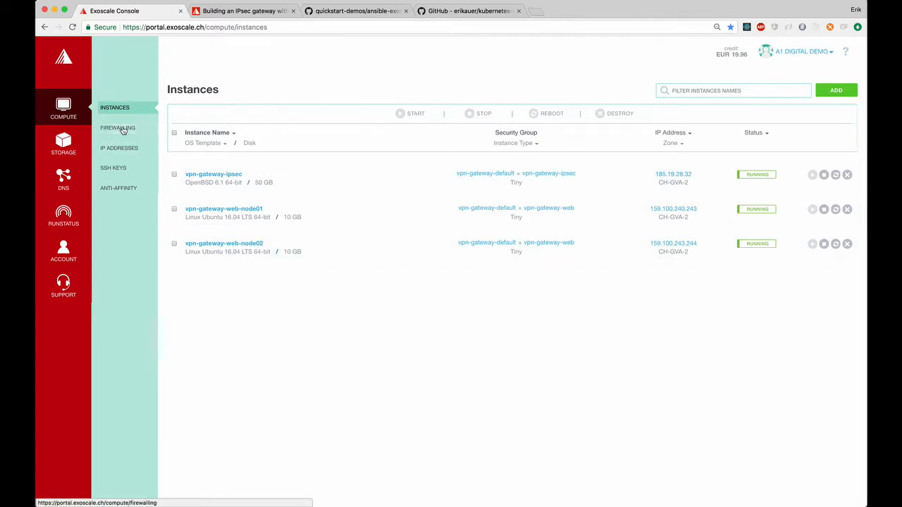
left_click(119, 127)
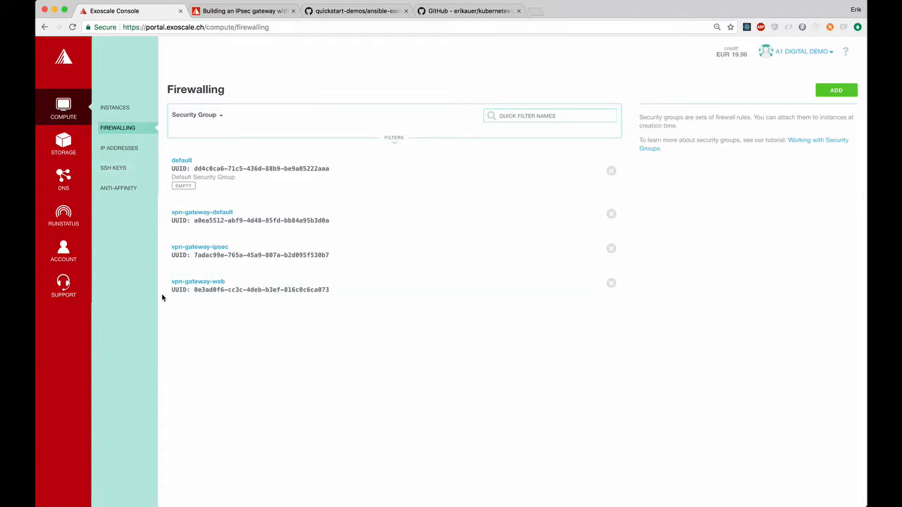
left_click(113, 168)
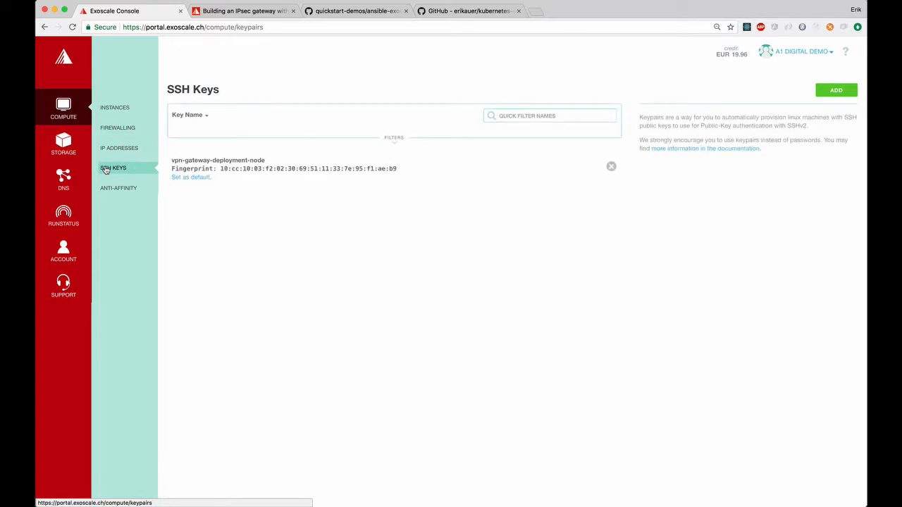
left_click(115, 108)
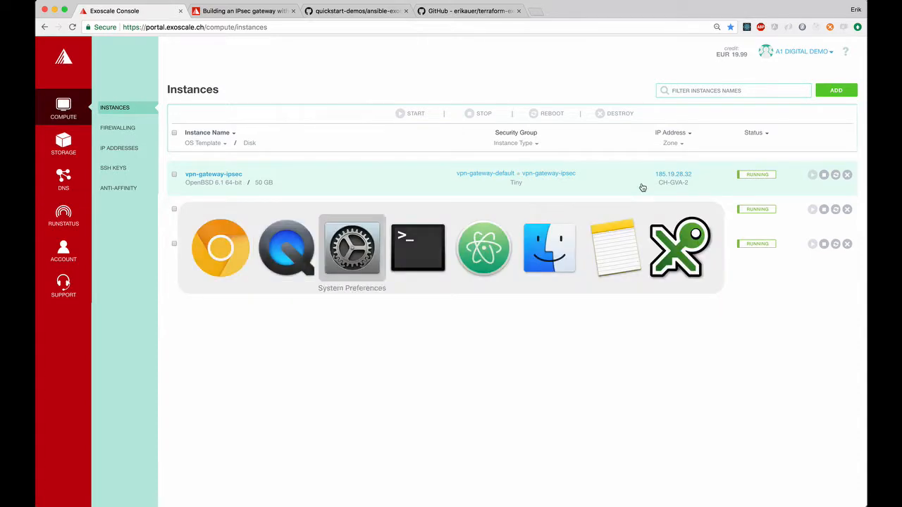
Configure the VPN service with server 185.19.28.32, account client1, its password and shared secret.
left_click(352, 248)
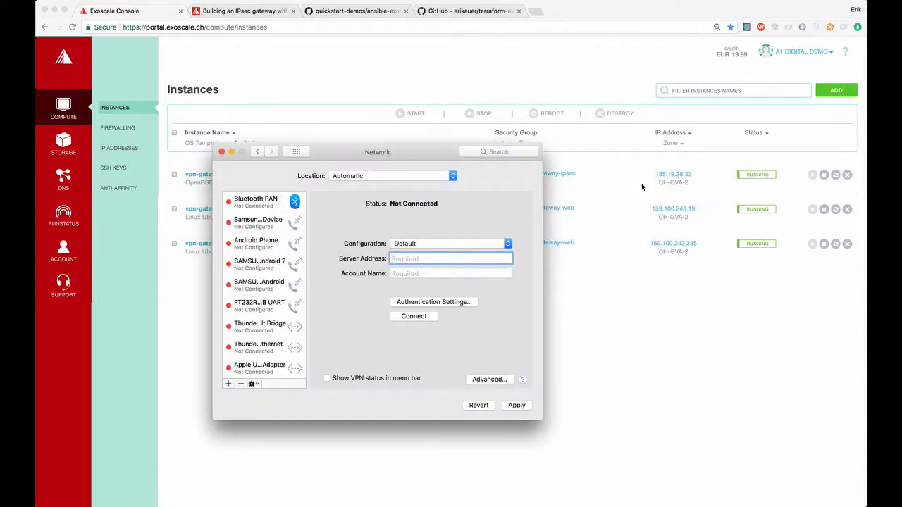
type("185.19.2")
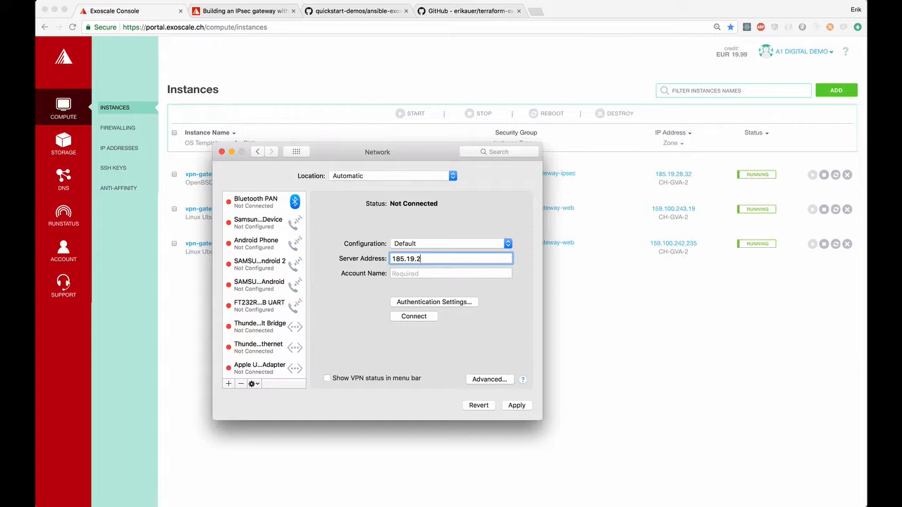
type("client1")
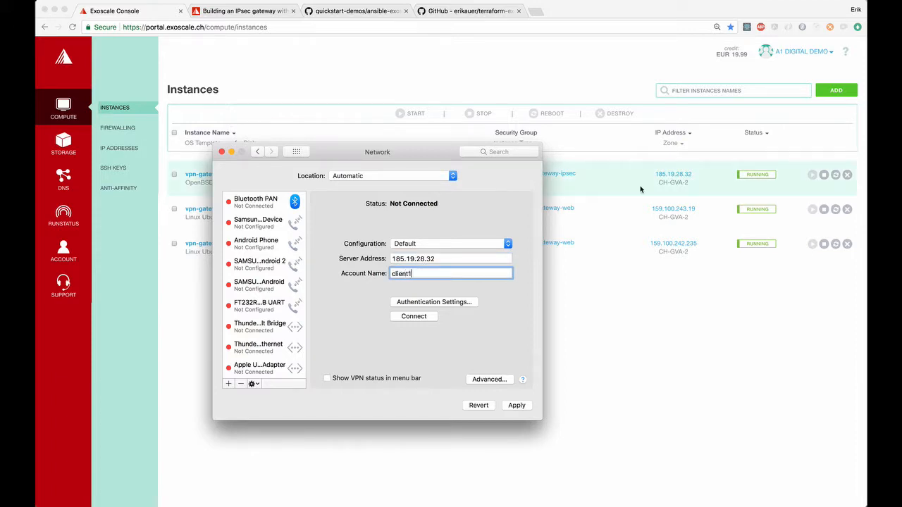
left_click(434, 302)
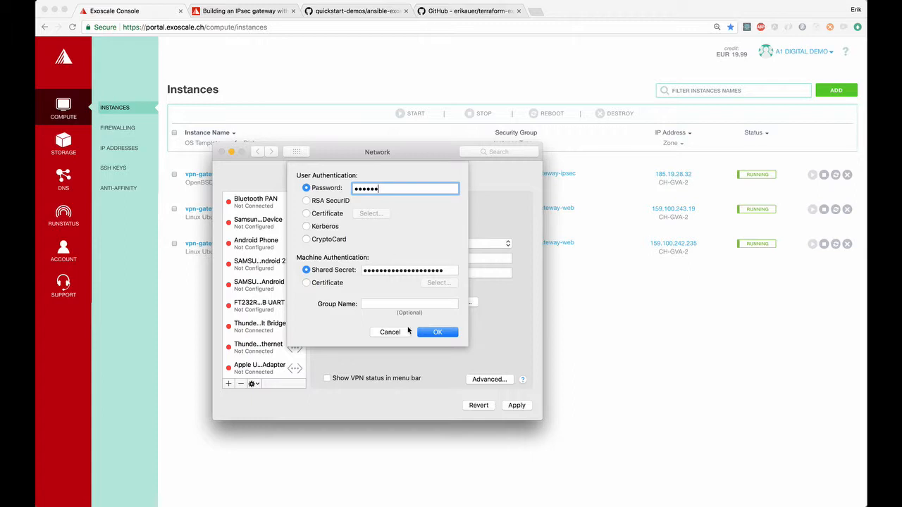
left_click(436, 332)
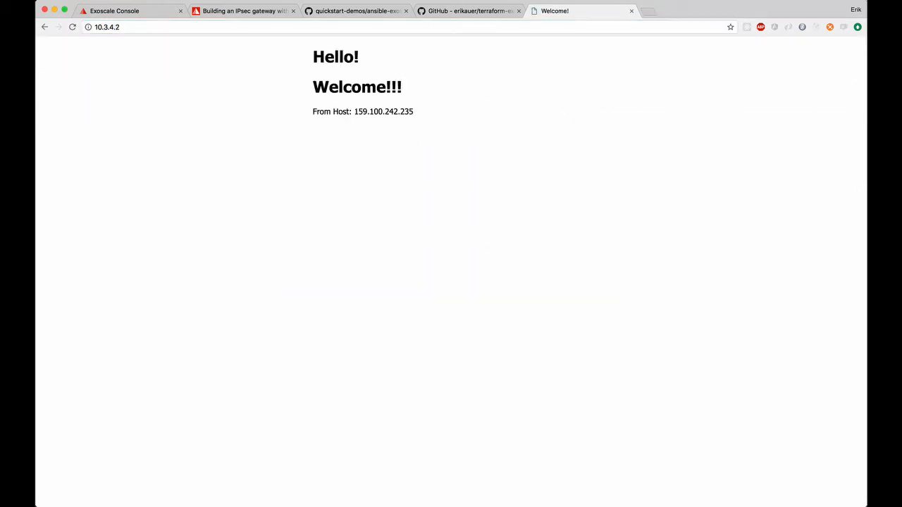
mouse_move(175, 23)
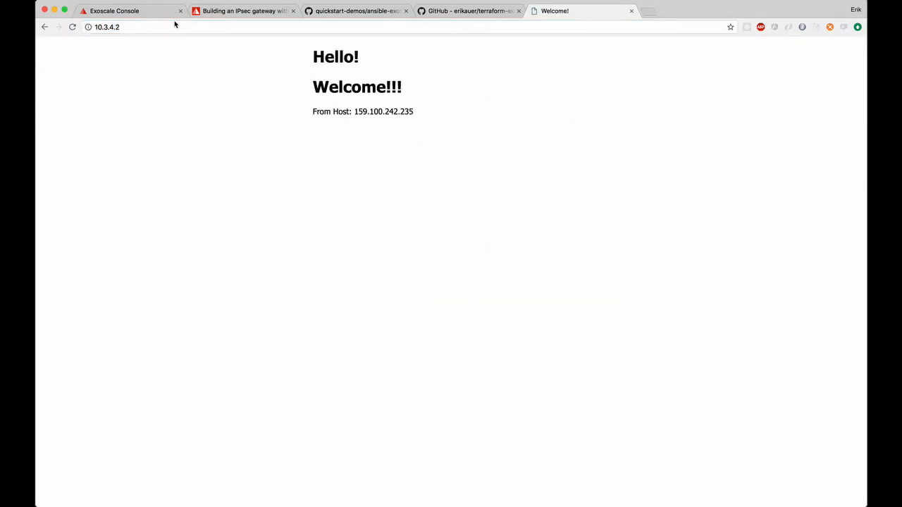
Return to the Exoscale Console instance list to check the gateway and web node IP addresses.
left_click(114, 11)
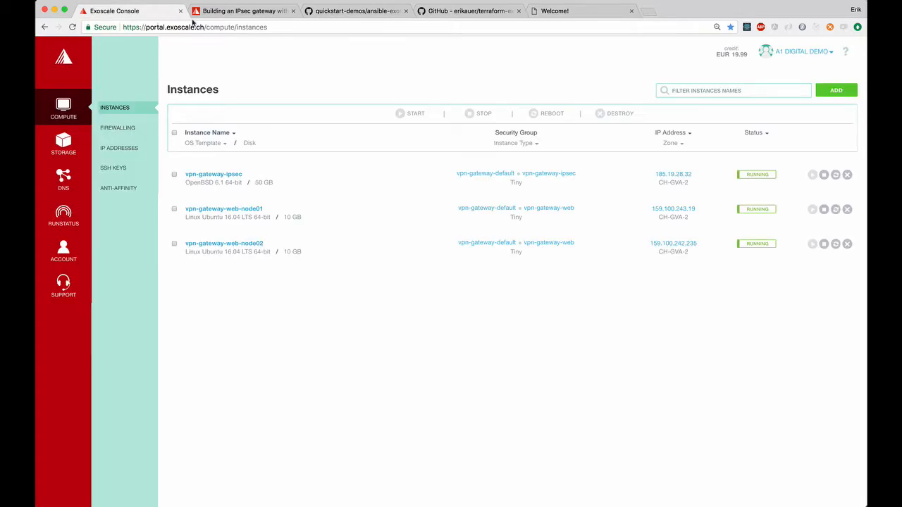
mouse_move(668, 263)
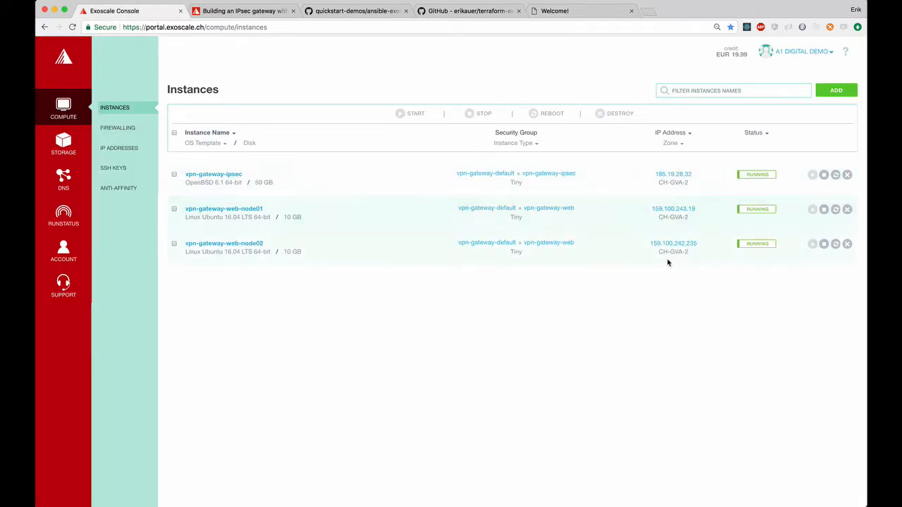
Read the introduction of the Building an IPsec Gateway With OpenBSD blog article.
left_click(243, 11)
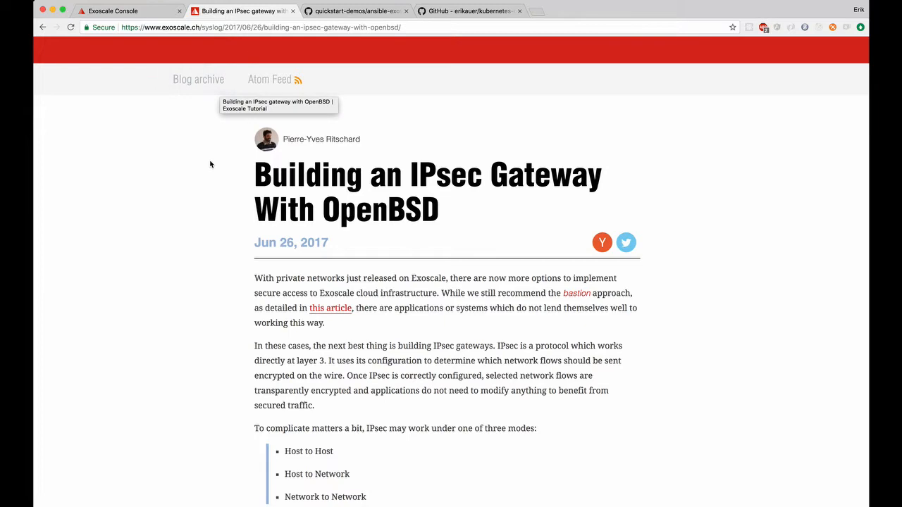
scroll("down", 3)
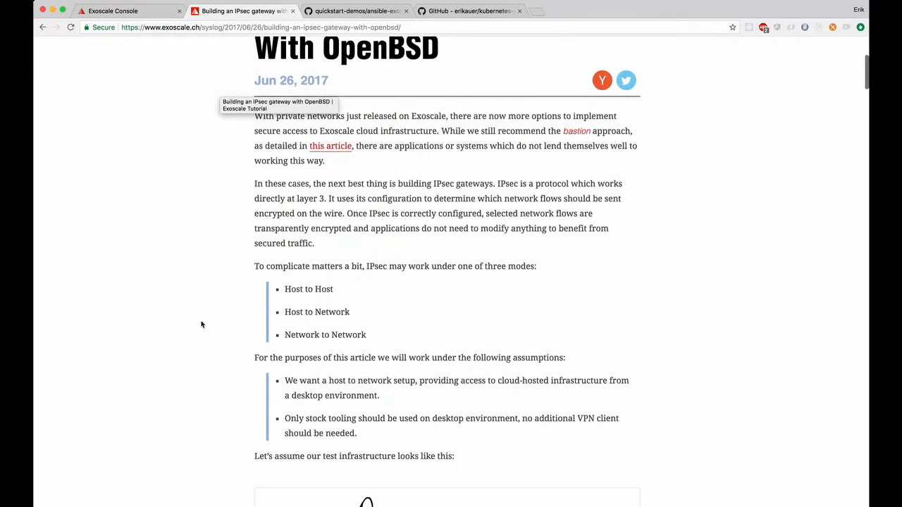
scroll("down", 3)
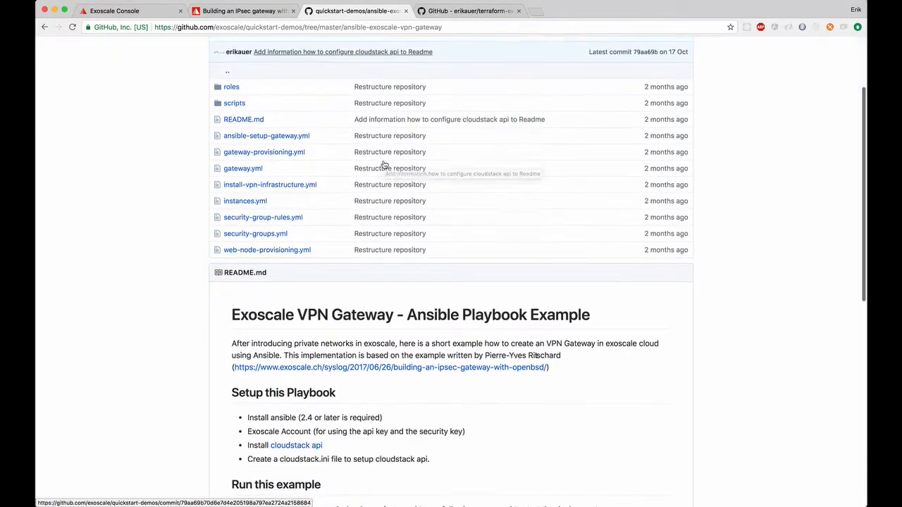
Scroll the playbook README to its setup, run commands and CloudStack API configuration sections.
scroll("down", 3)
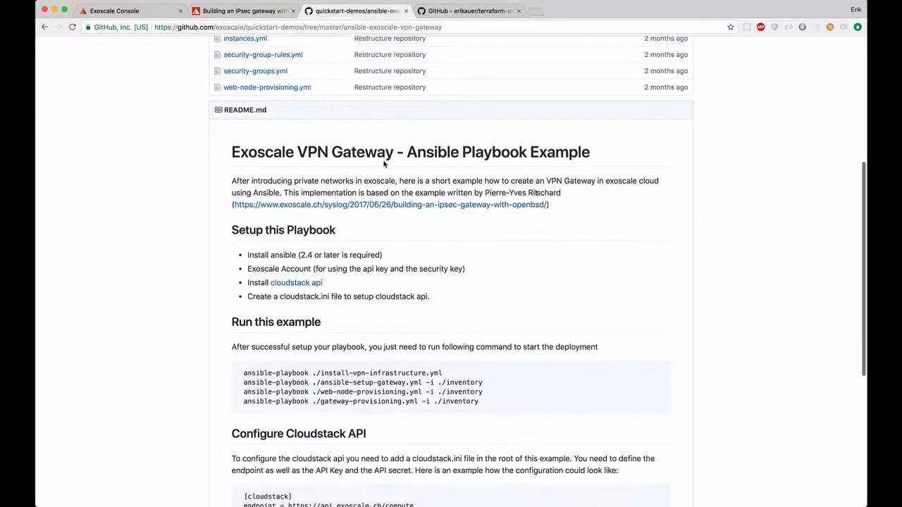
scroll("down", 3)
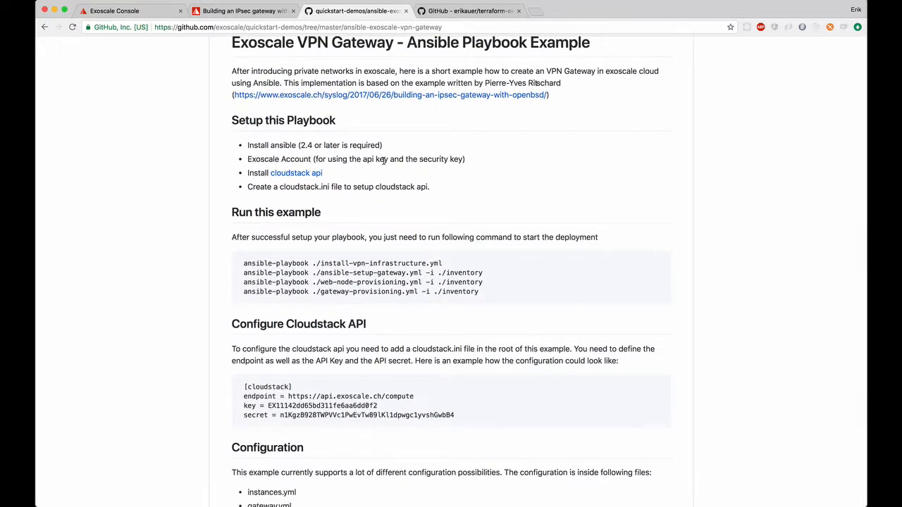